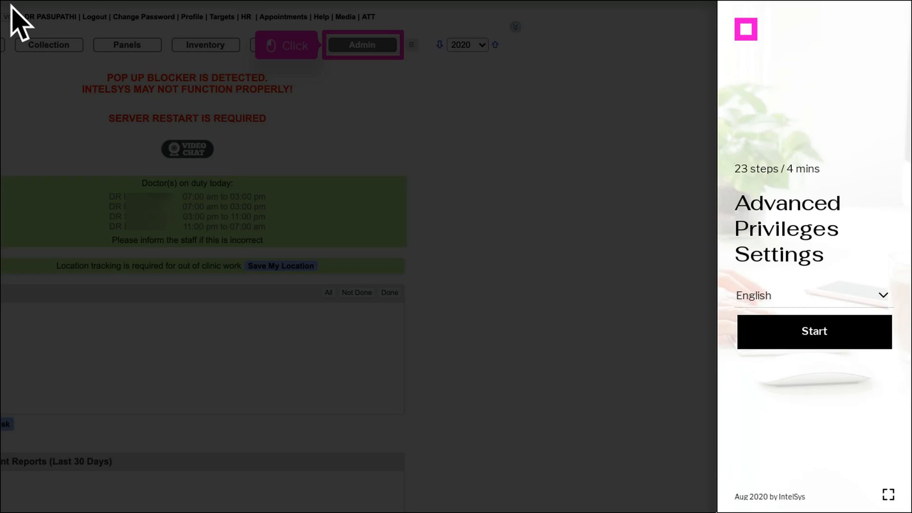
mouse_move(832, 342)
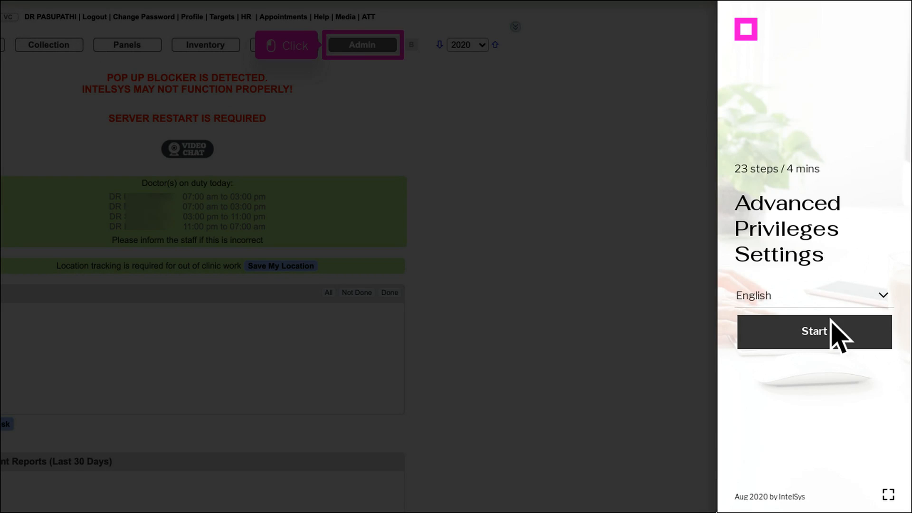
Start the Advanced Privileges Settings walkthrough from the intro panel
click(814, 331)
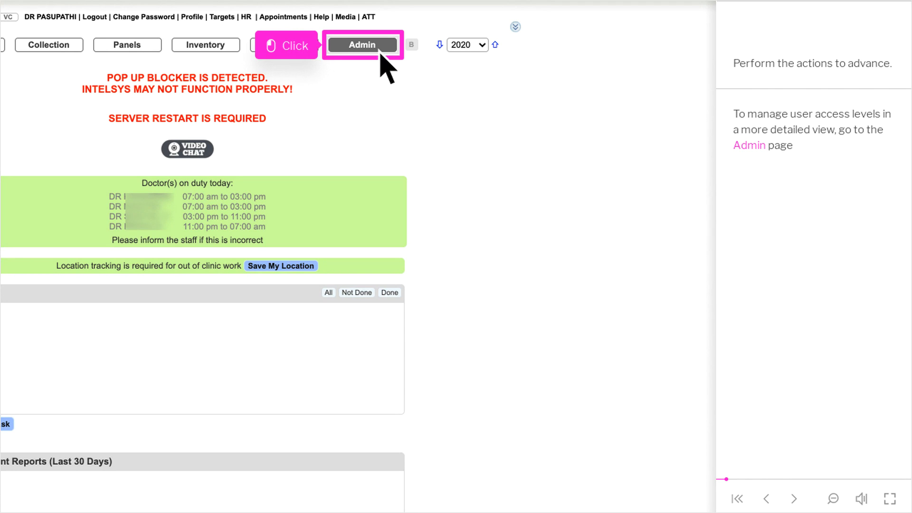
Go to the Admin page and open Advanced Privileges beside Add/Remove User
click(361, 45)
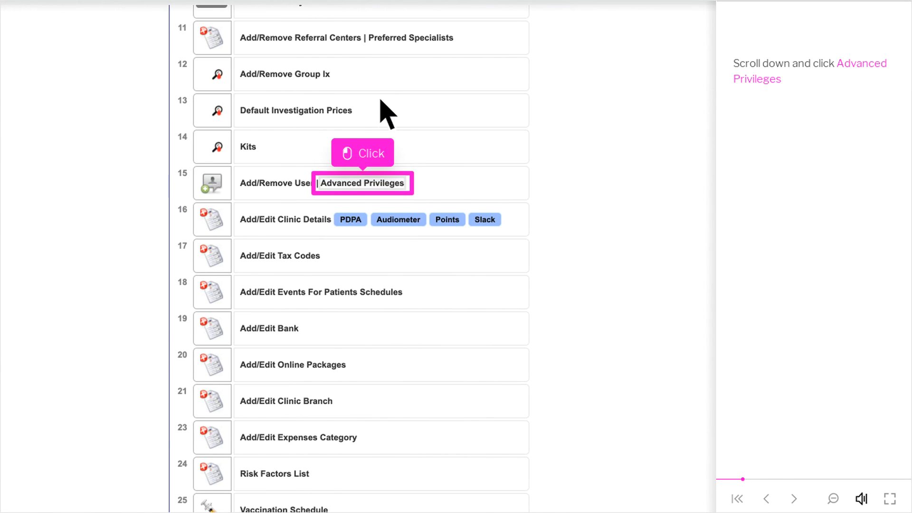
mouse_move(388, 206)
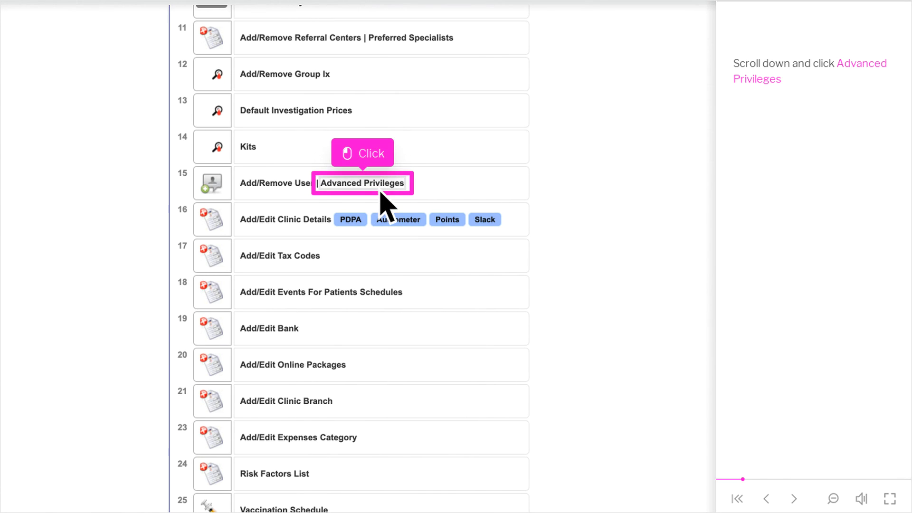
click(362, 183)
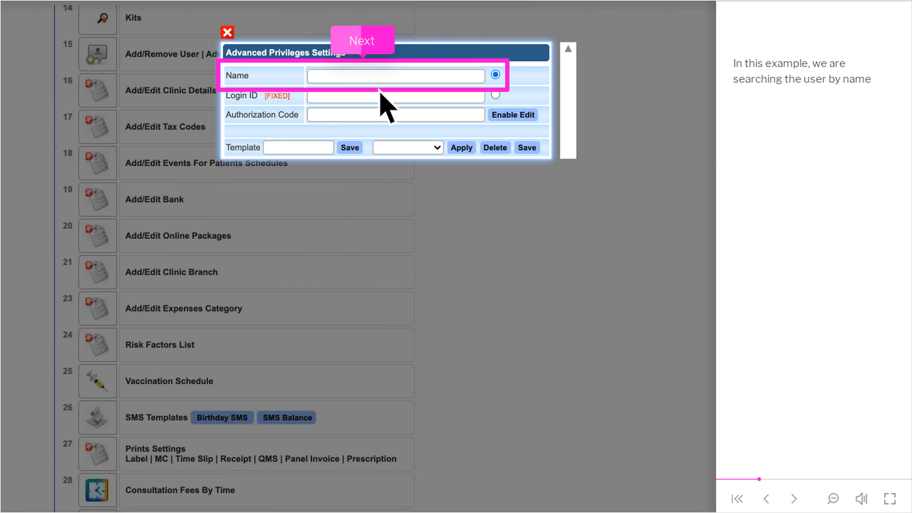
Search the Name field with 'd' and select the matching doctor
text(d)
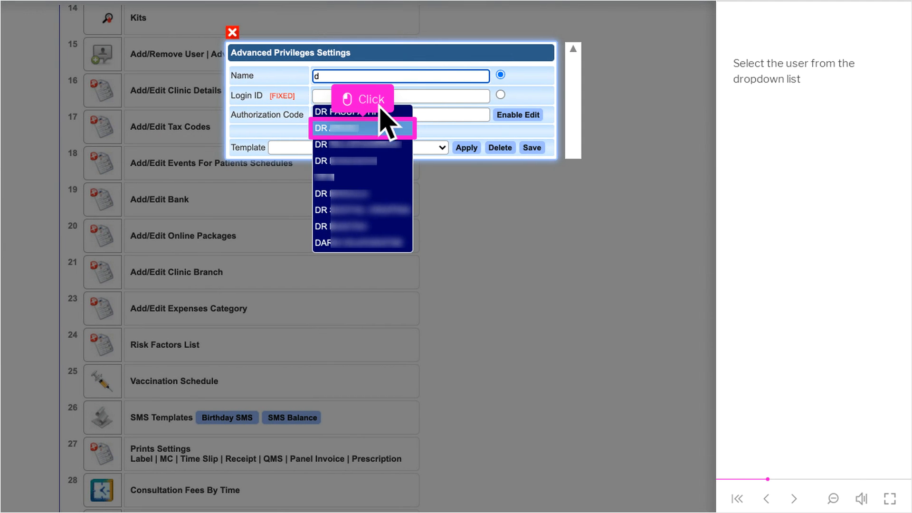
click(361, 128)
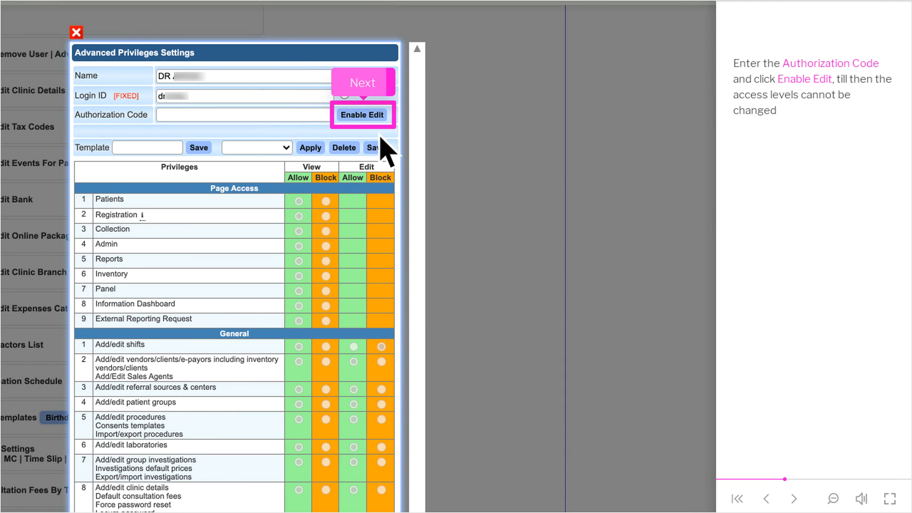
Enable editing of the doctor's access levels and acknowledge privileges are not set
click(362, 114)
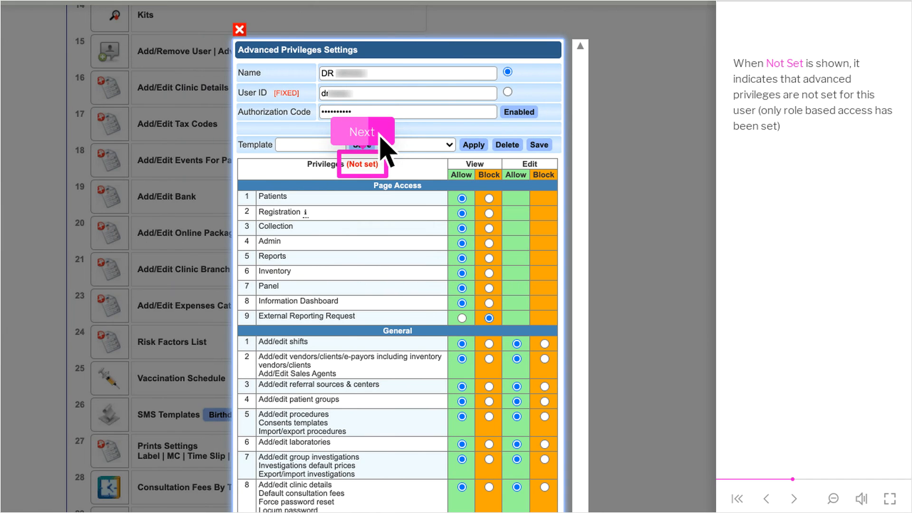
click(793, 498)
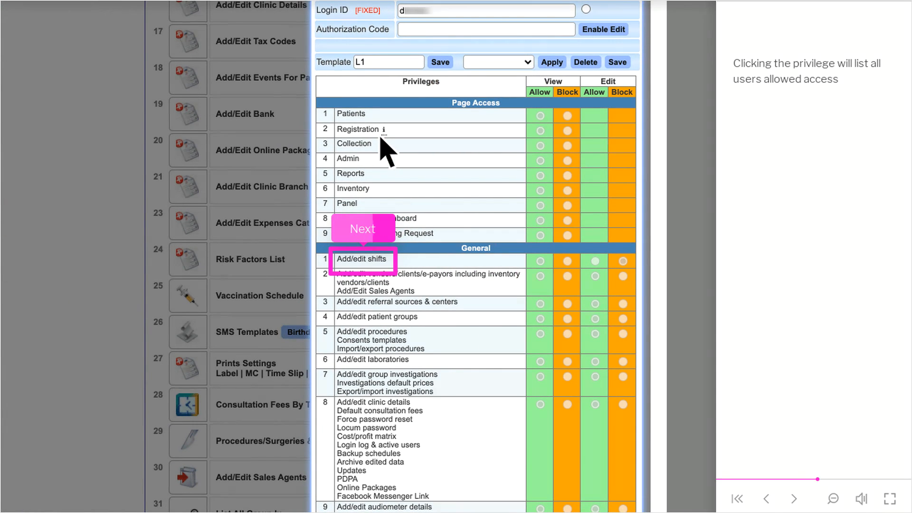
List the users allowed view and edit access for Add/edit shifts
click(361, 259)
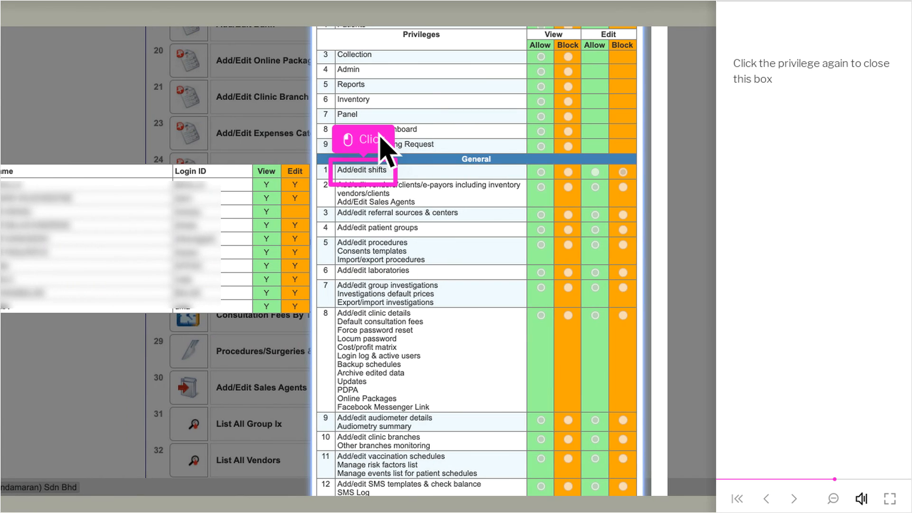
mouse_move(386, 192)
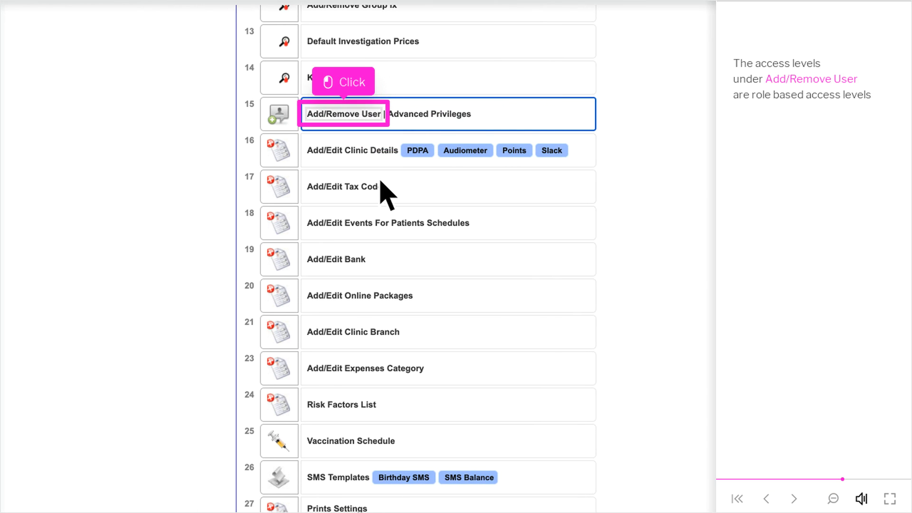
mouse_move(366, 137)
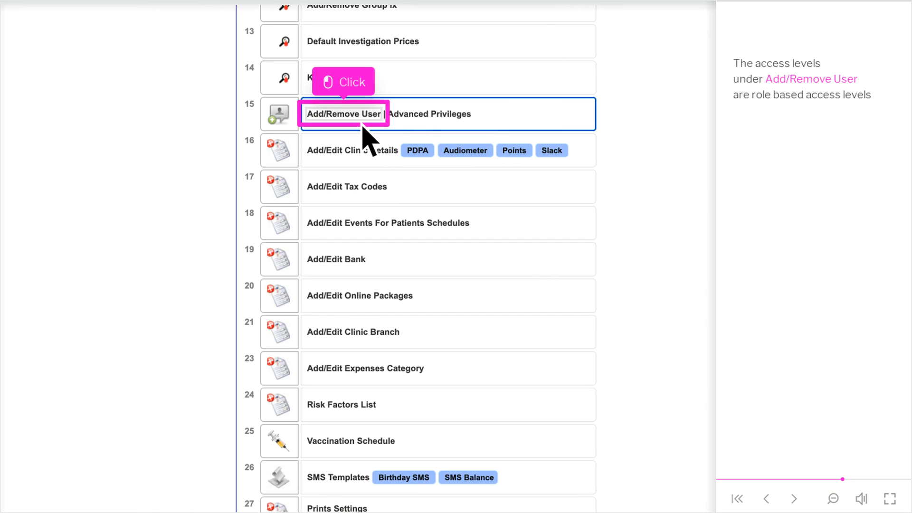
Open Add/Remove User to manage role-based user access
click(343, 114)
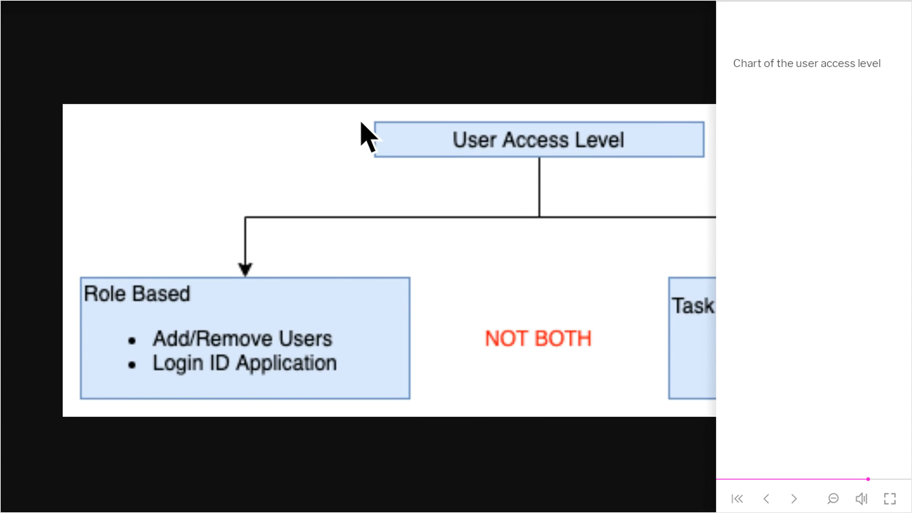
Review the role-based versus task-based access chart and continue
click(793, 499)
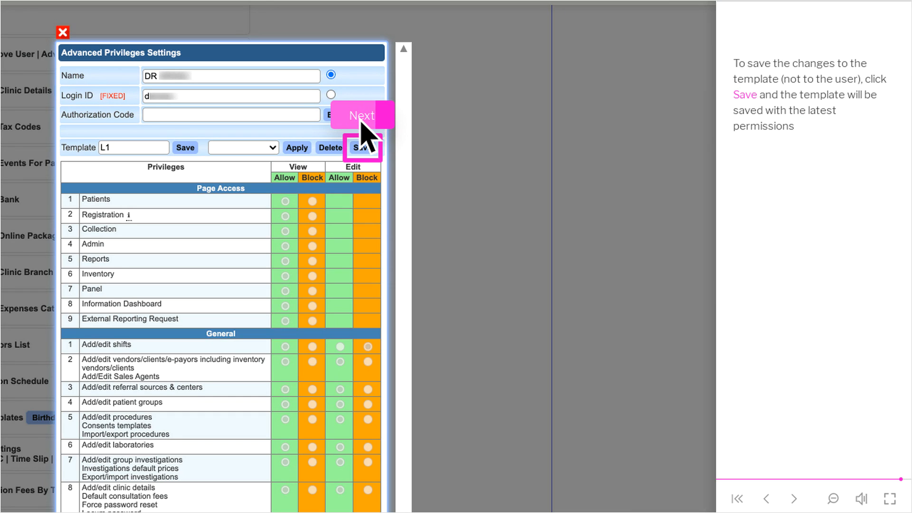
Save the L1 privilege template with the latest permissions
click(363, 114)
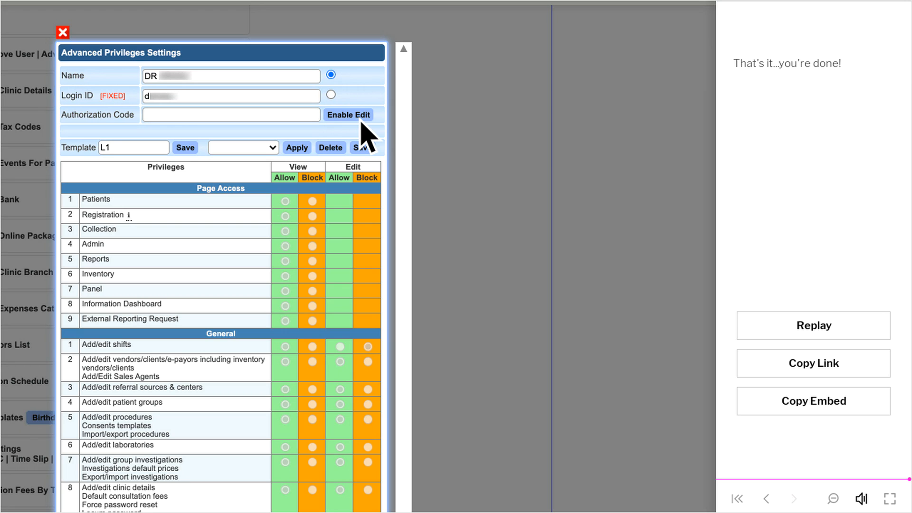